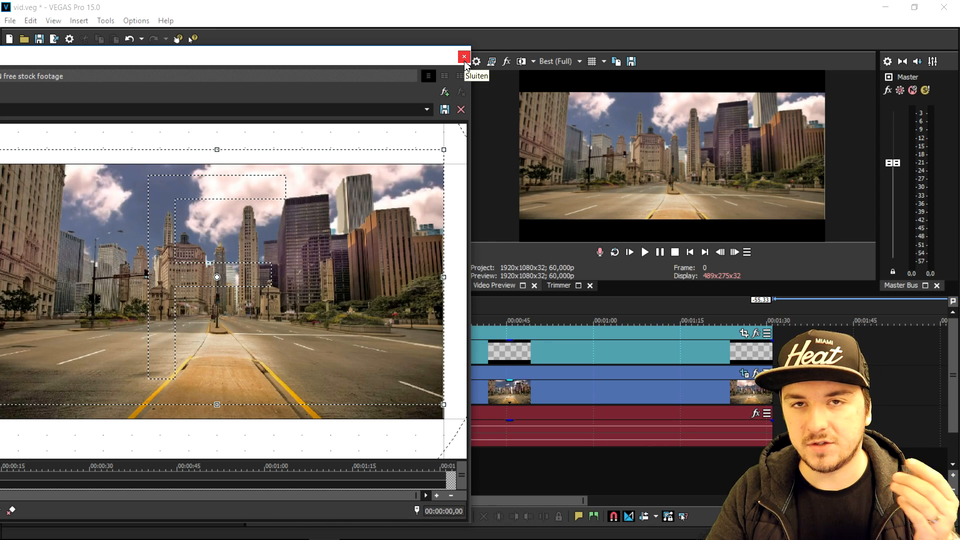
Close the Event Pan/Crop window for the city streets clip
click(462, 56)
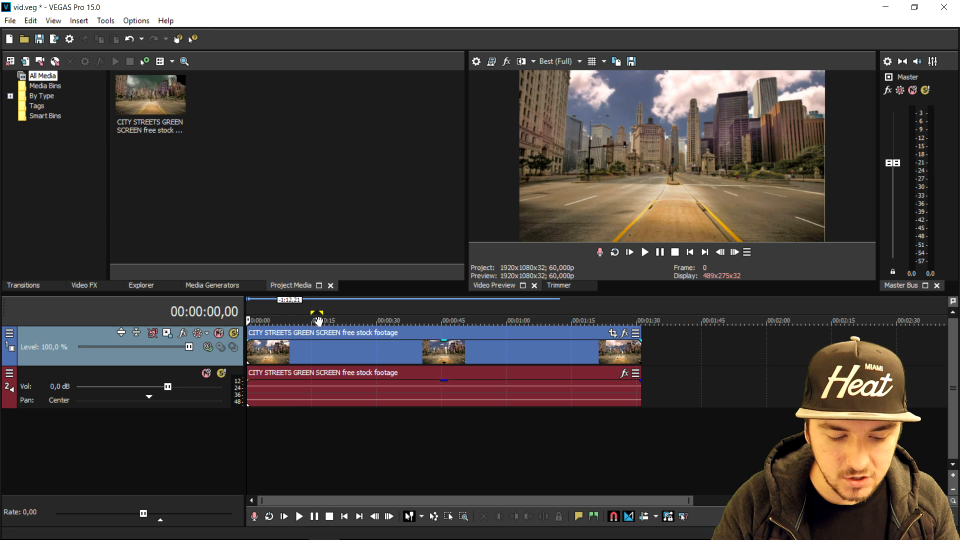
Play the city streets footage and stop near 00:00:26
click(359, 321)
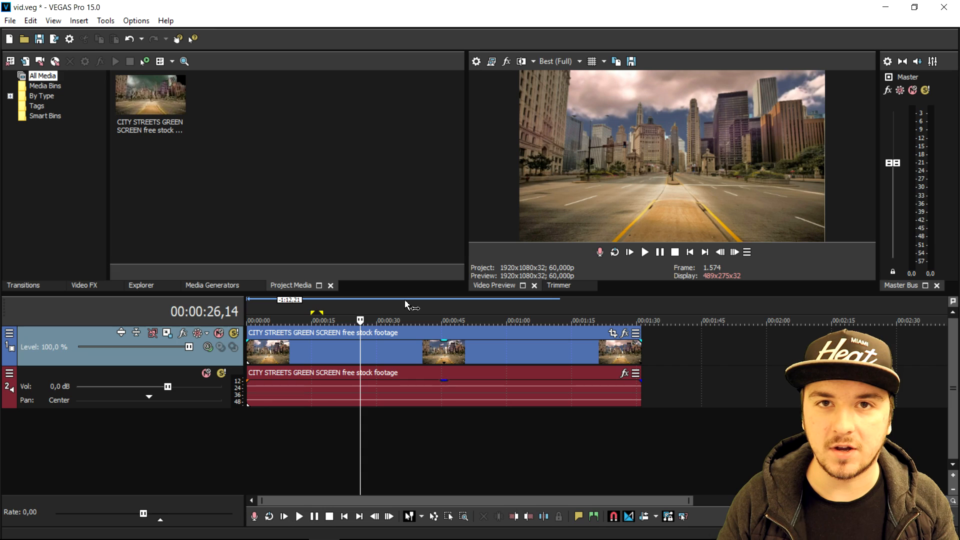
mouse_move(397, 301)
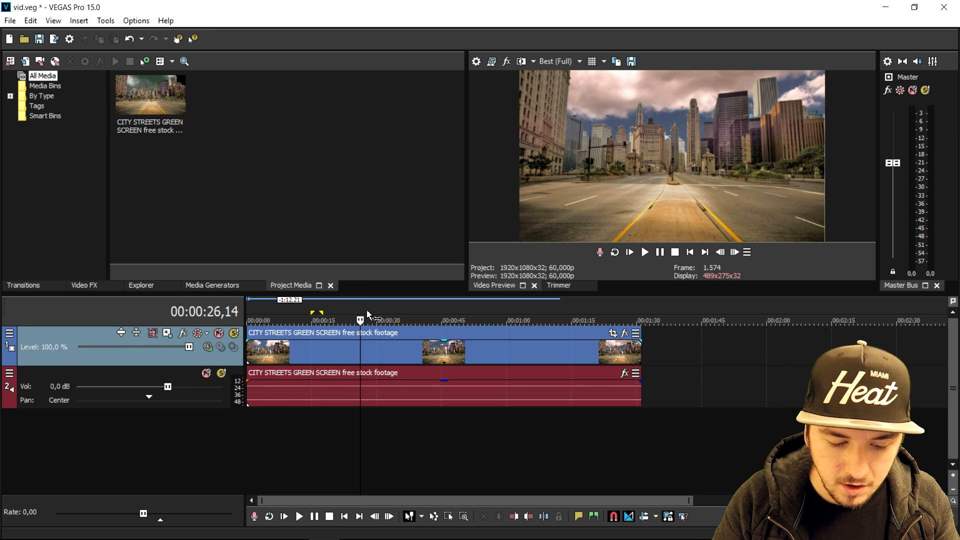
mouse_move(343, 418)
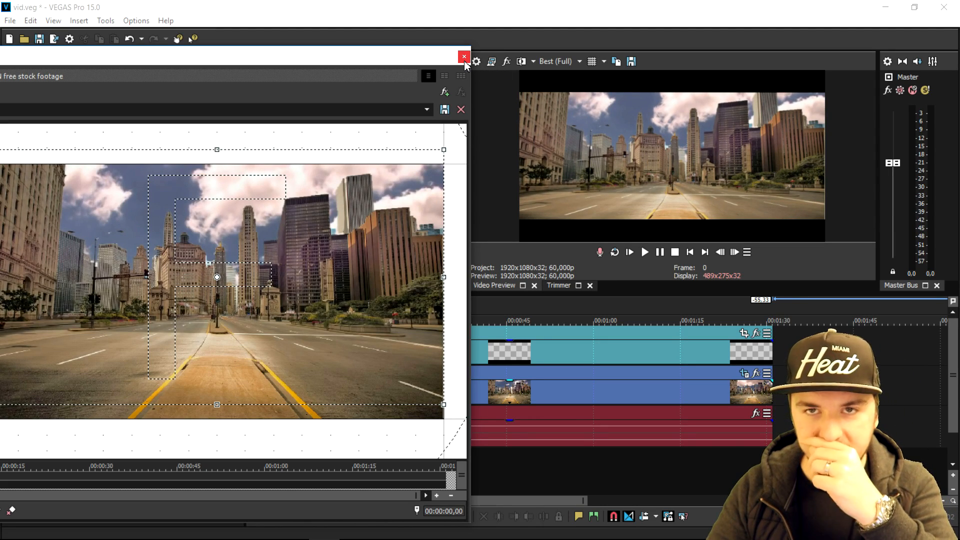
Finish the Black Bars letterbox track by closing Event Pan/Crop
click(462, 57)
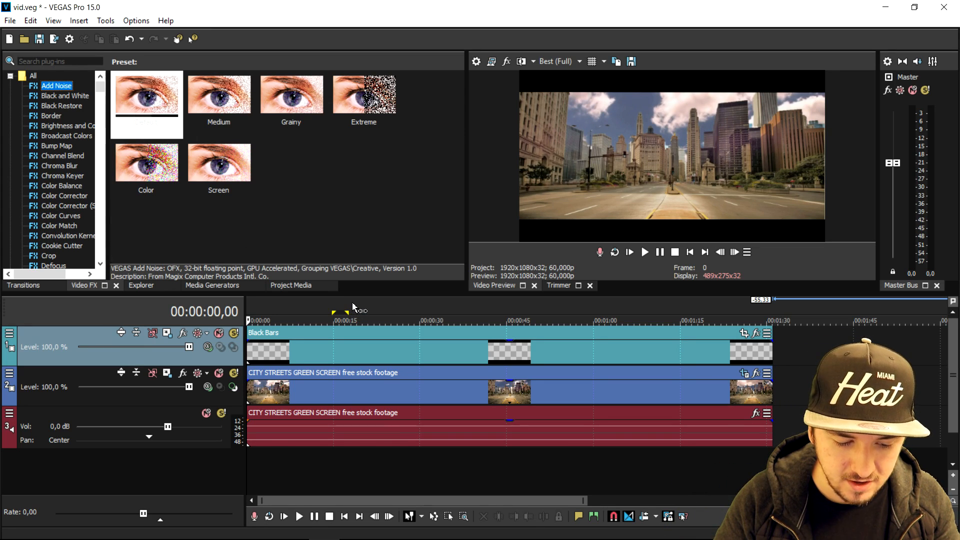
mouse_move(342, 297)
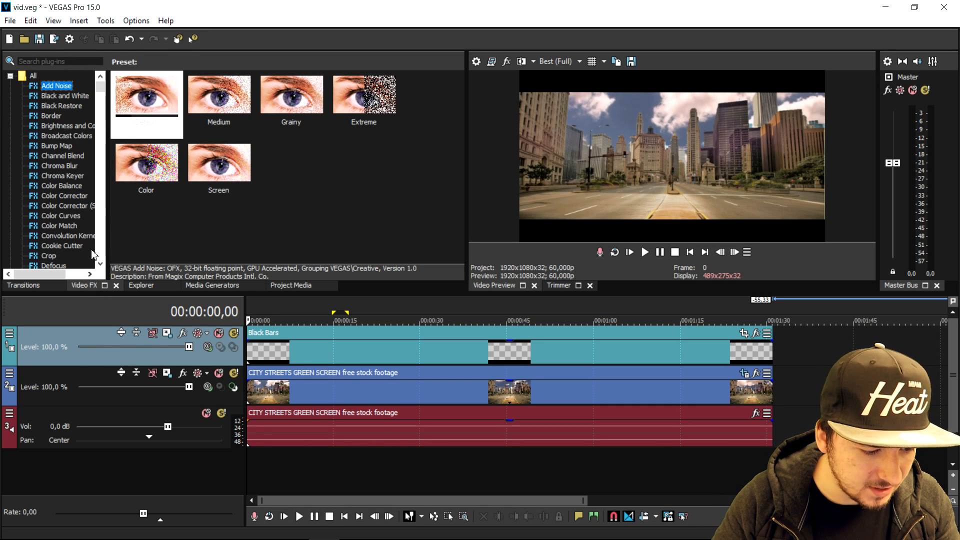
Show the Color Corrector presets in the Video FX library
click(65, 195)
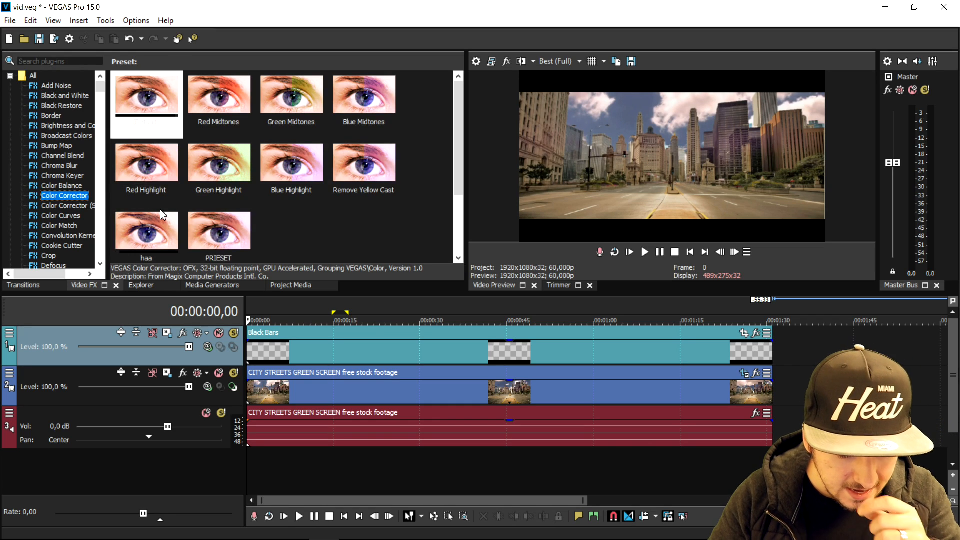
mouse_move(247, 165)
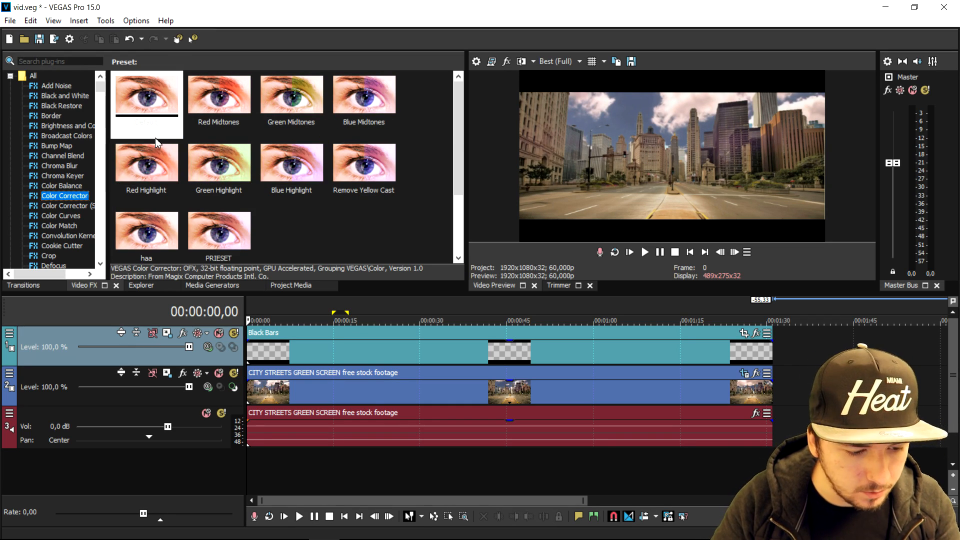
mouse_move(152, 101)
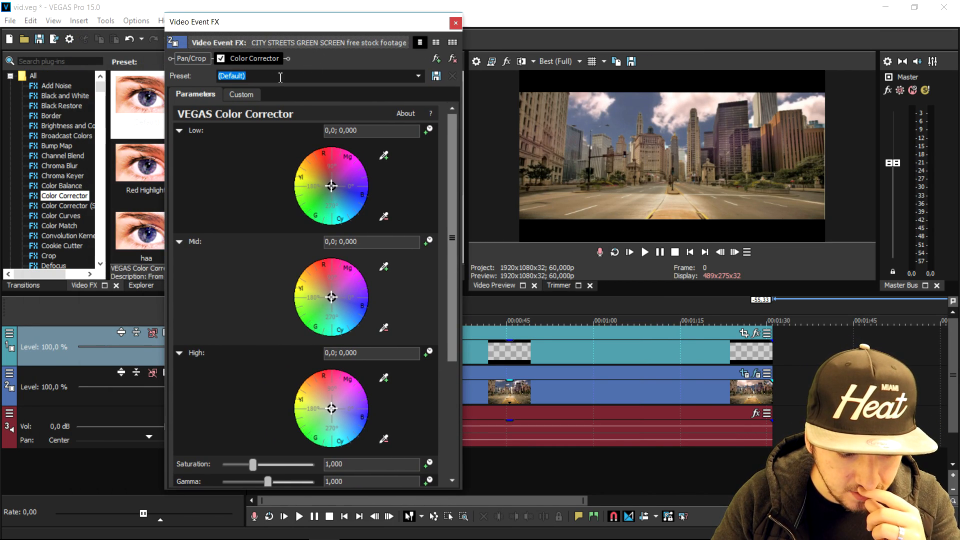
Apply Color Corrector to the street clip and open its preset list
click(416, 76)
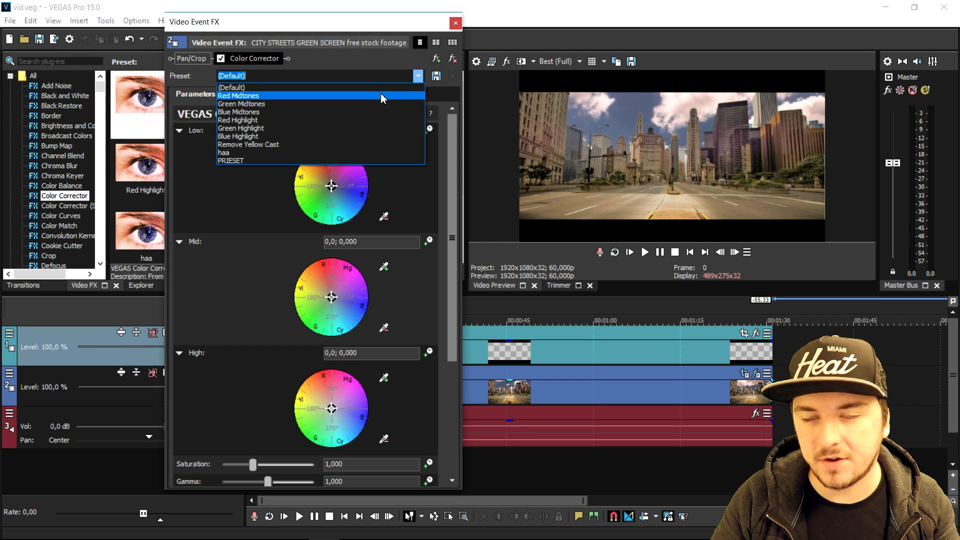
click(238, 95)
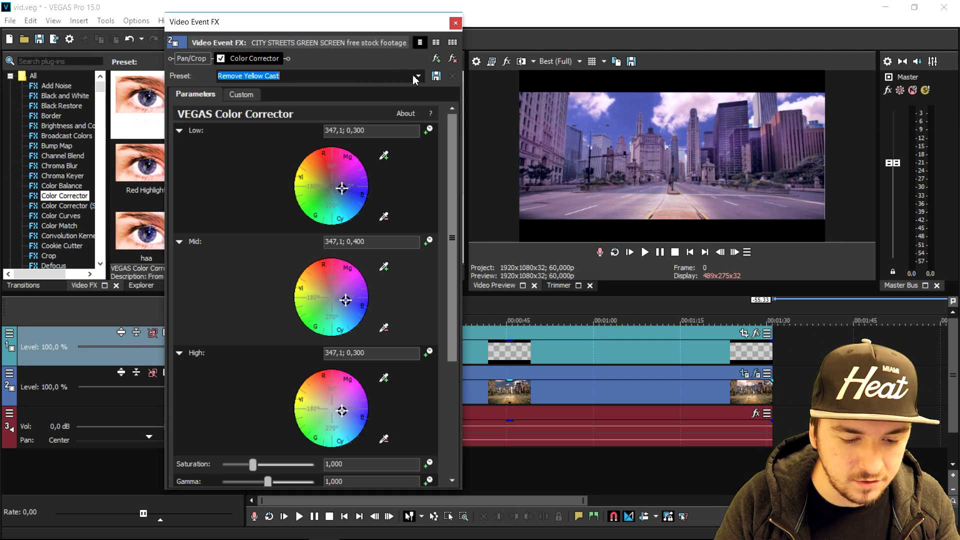
click(417, 75)
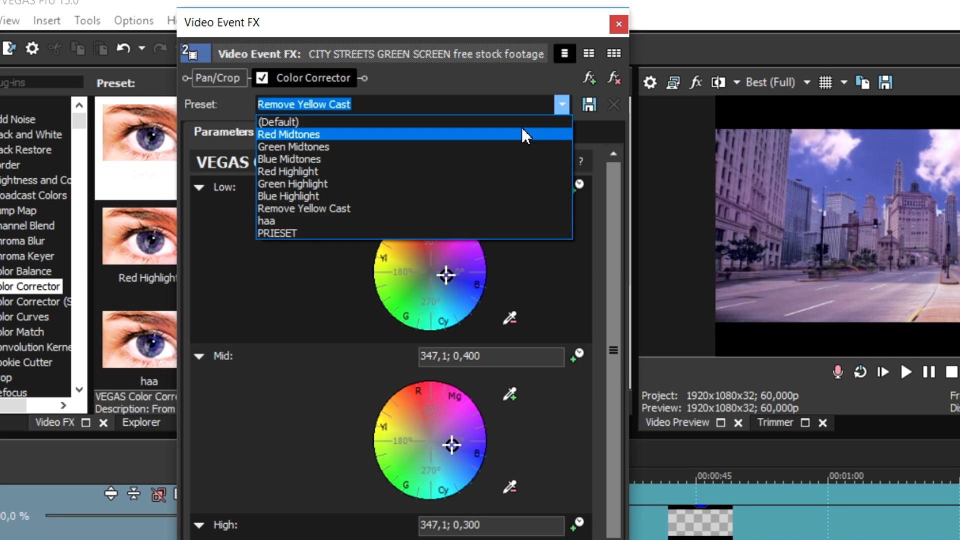
click(278, 121)
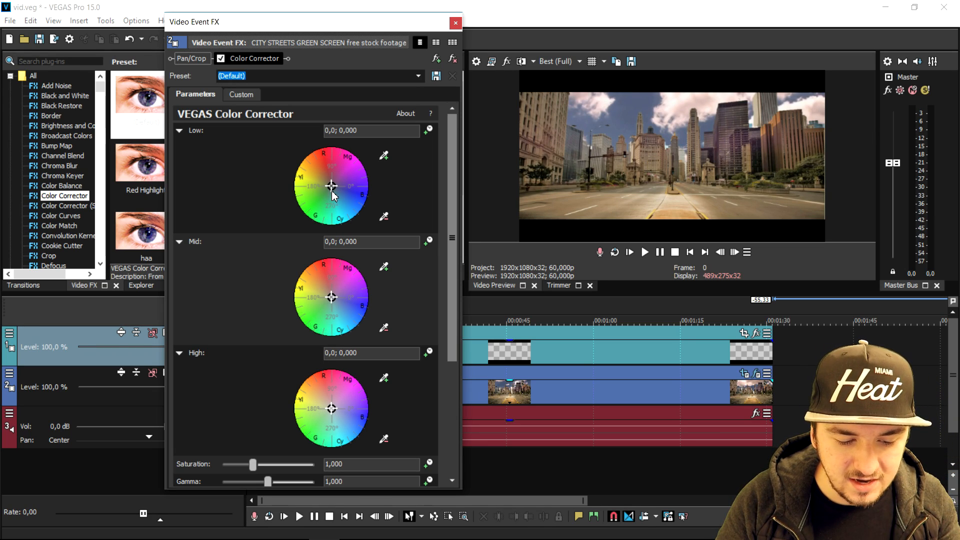
Shift the Low, Mid and High colour wheels toward red/magenta for a pink grade
drag(331, 187, 343, 194)
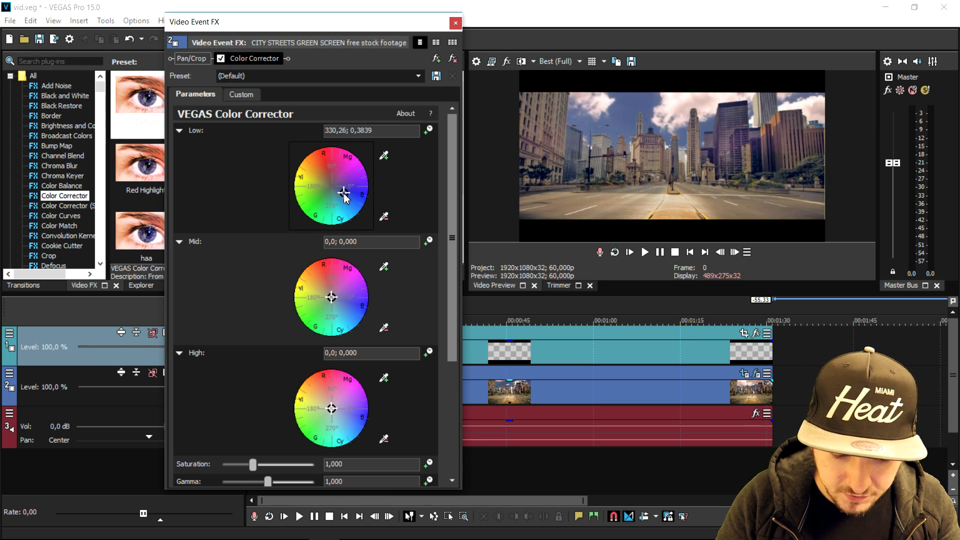
drag(343, 193, 341, 194)
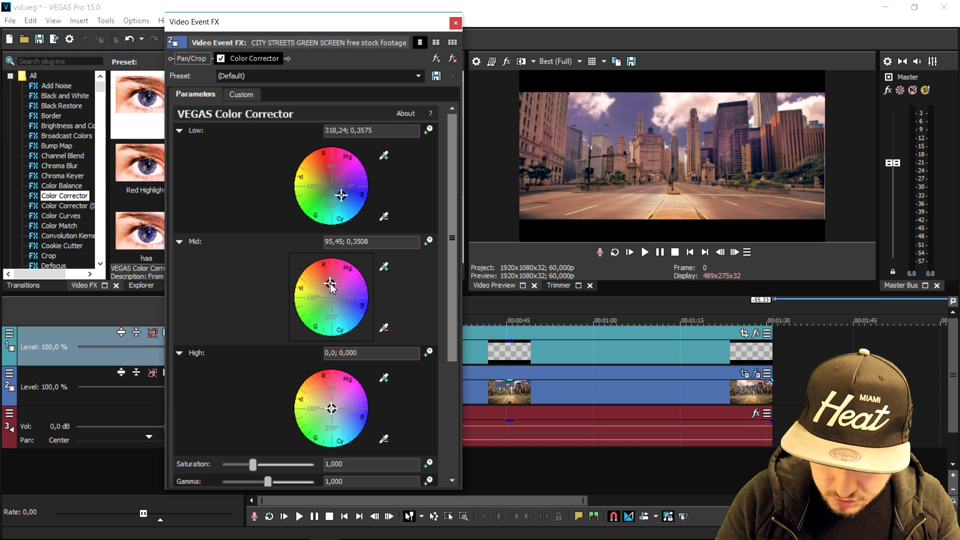
drag(329, 283, 334, 309)
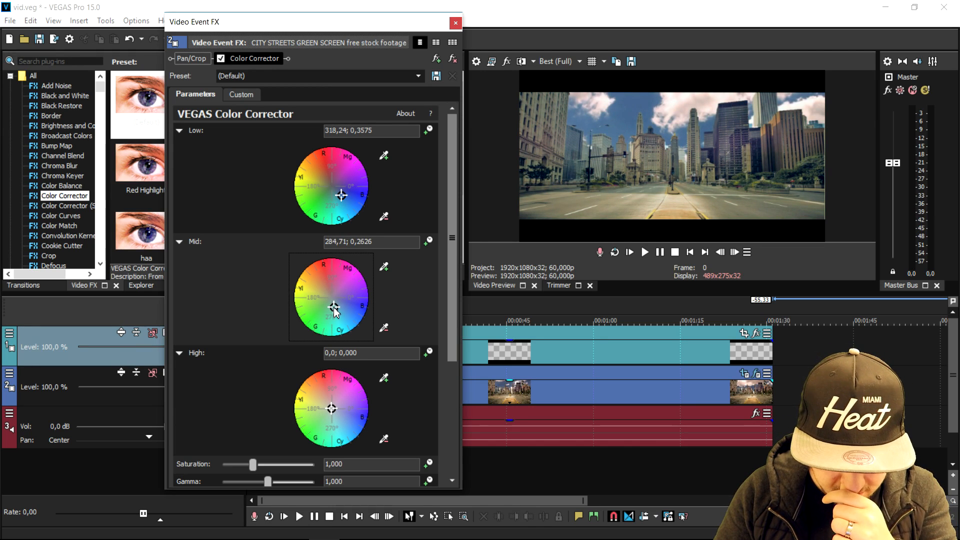
drag(333, 309, 345, 308)
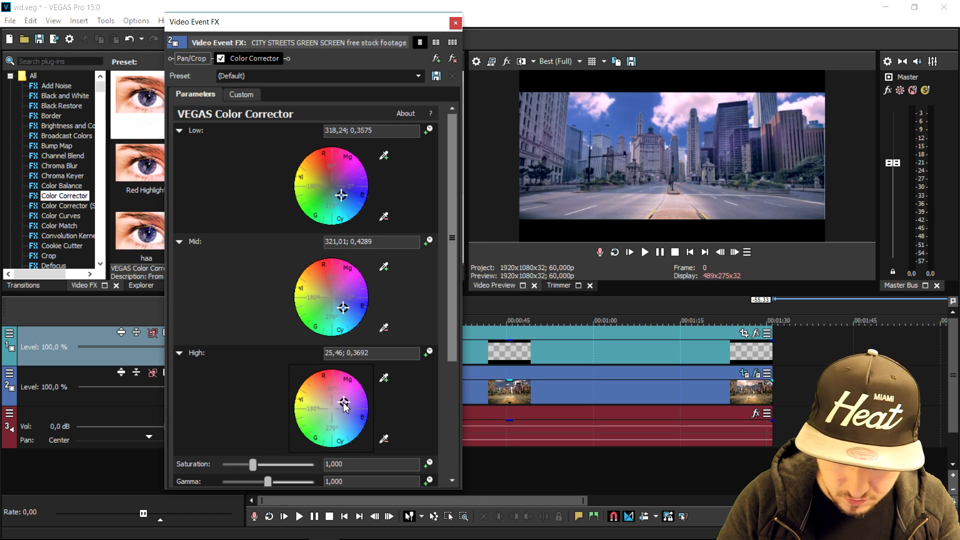
drag(343, 403, 323, 414)
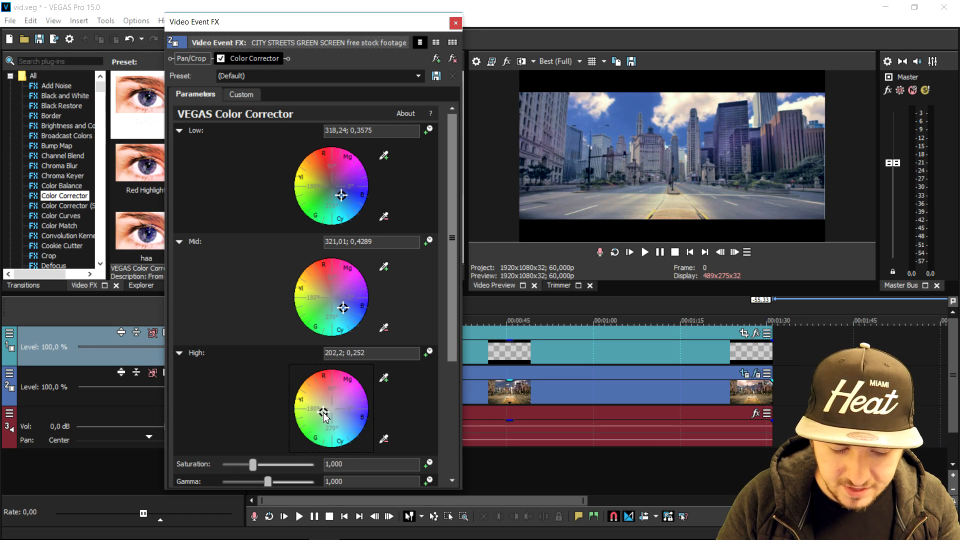
drag(323, 411, 314, 409)
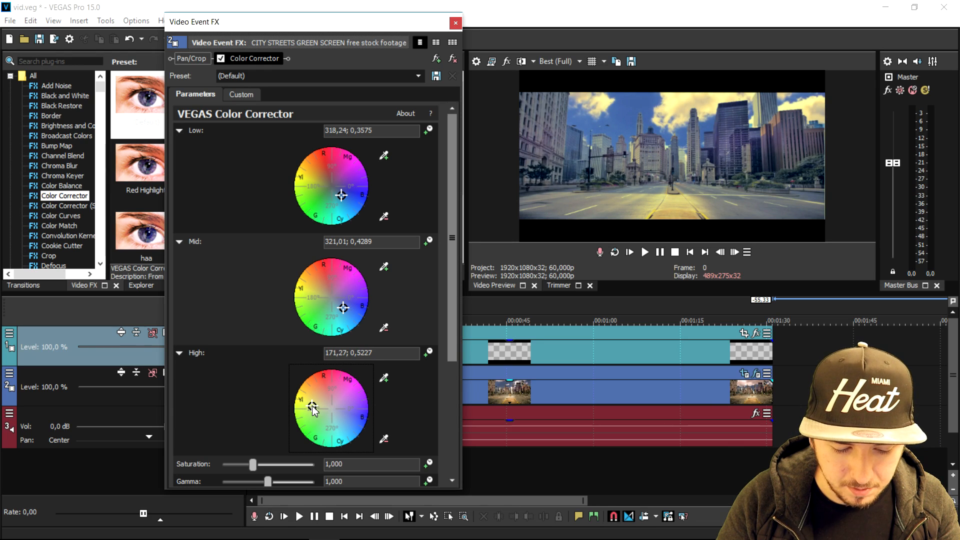
drag(312, 410, 348, 419)
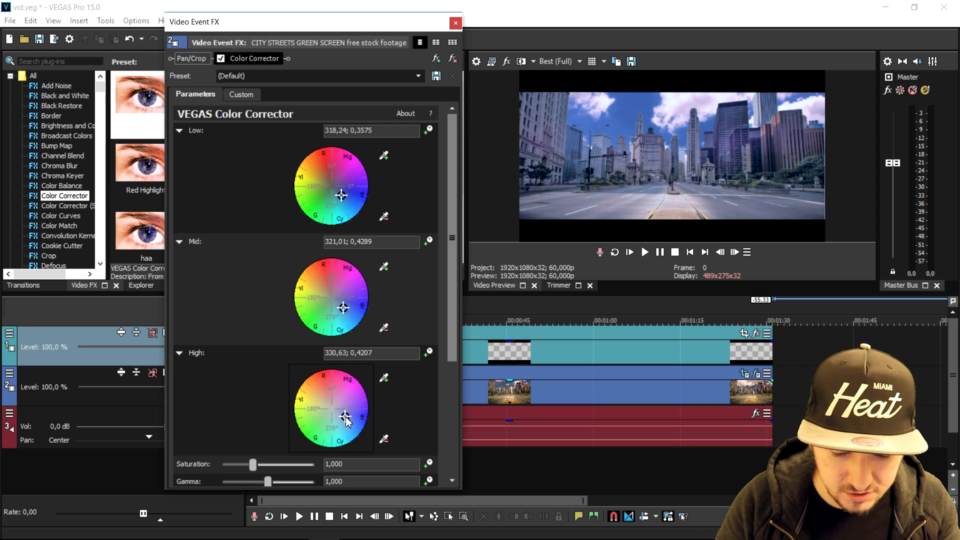
drag(345, 415, 347, 417)
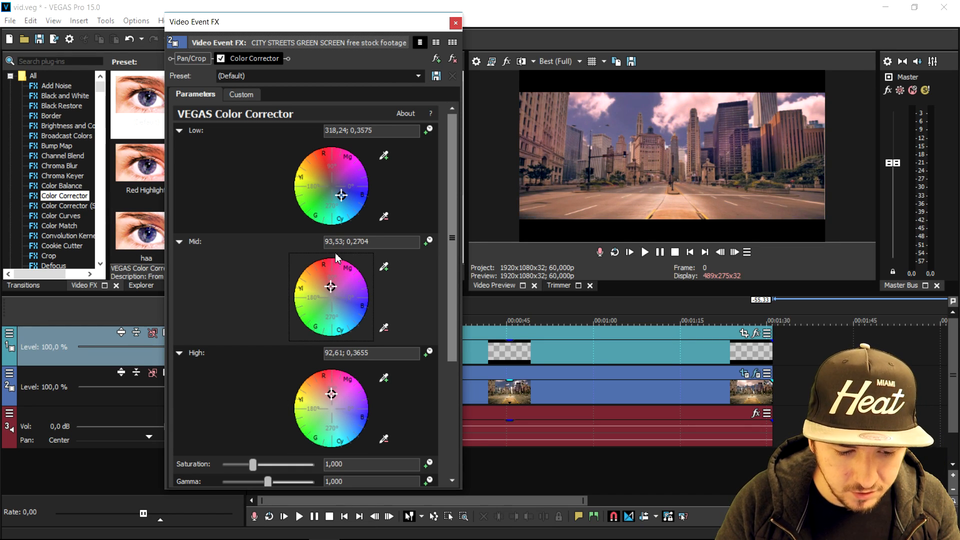
drag(341, 195, 334, 177)
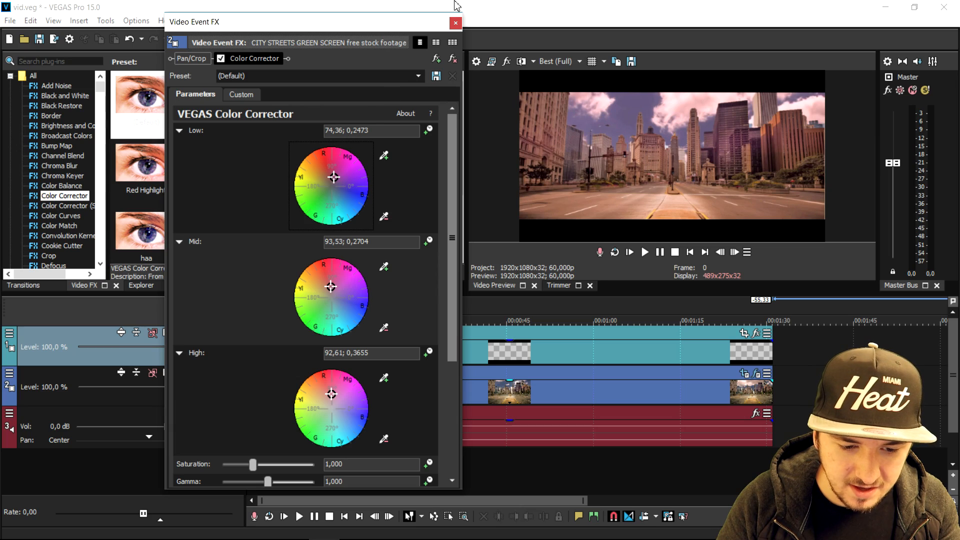
Close Video Event FX and reopen the clip's Event FX with default Color Corrector
click(455, 23)
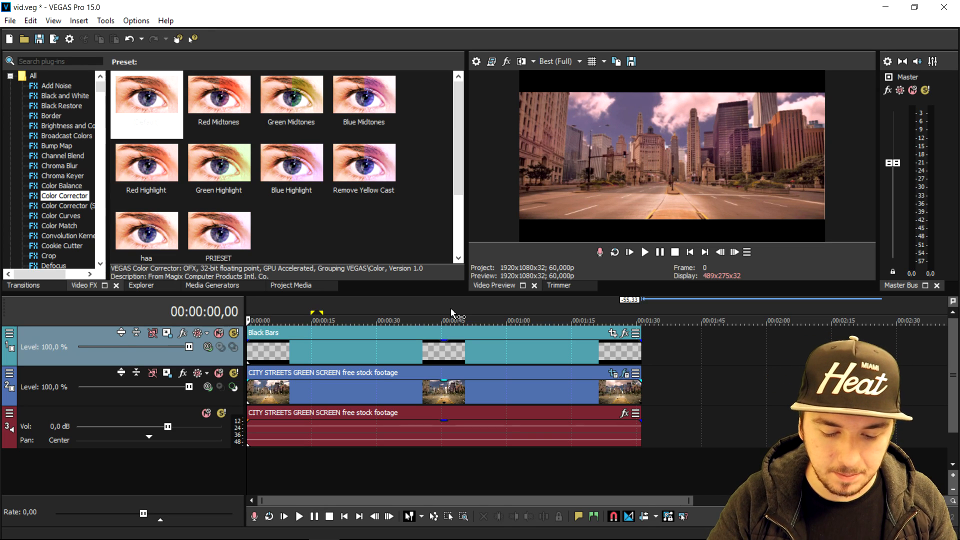
mouse_move(582, 332)
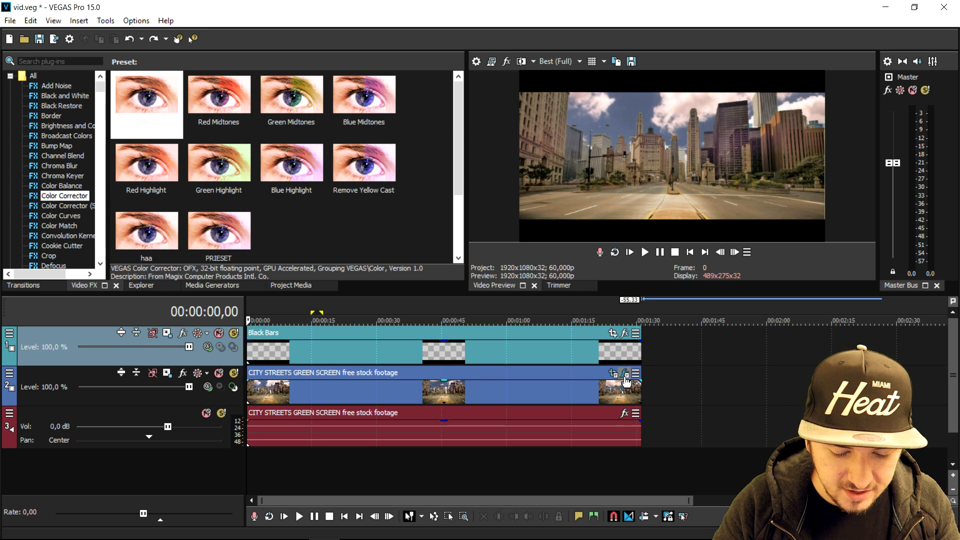
click(624, 374)
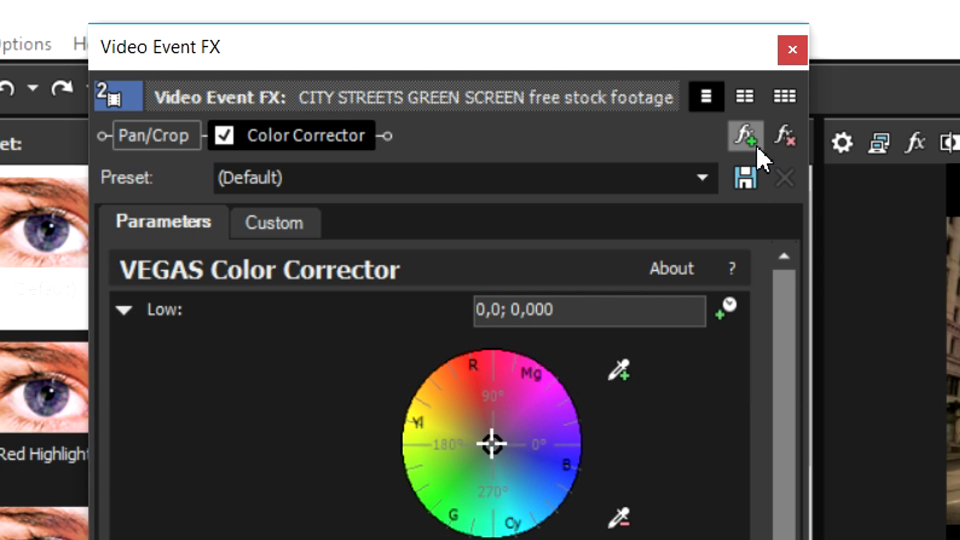
Add Gradient Map, Cookie Cutter and Glint to the clip's plug-in chain
click(747, 136)
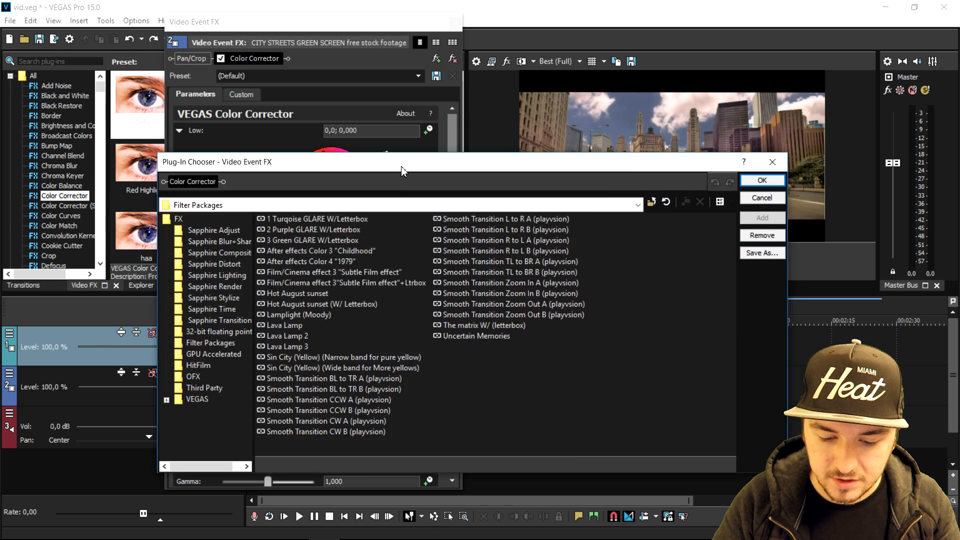
drag(401, 162, 511, 260)
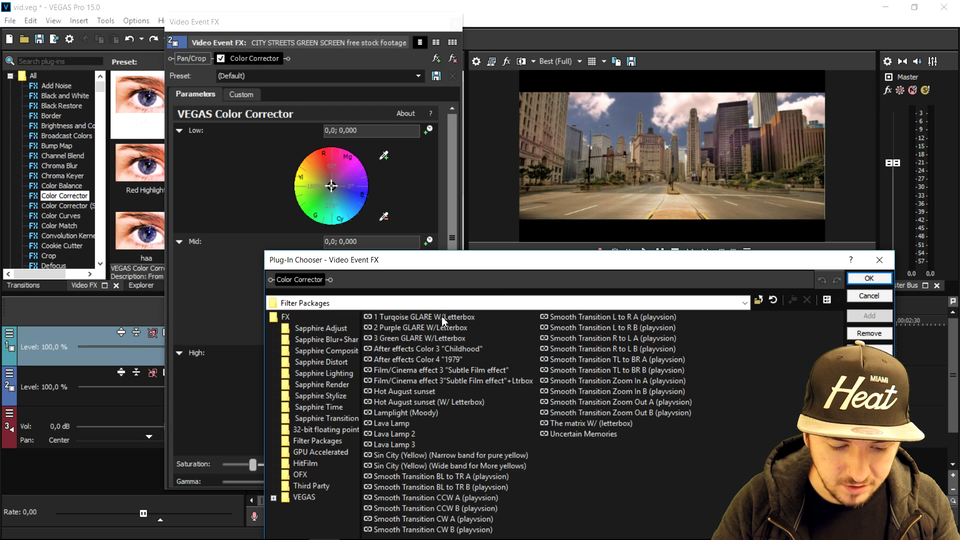
click(423, 317)
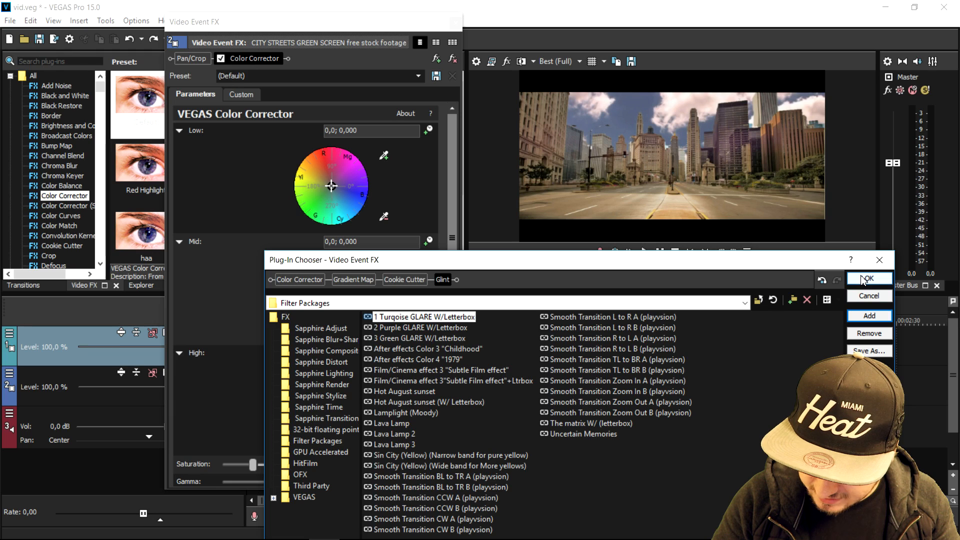
click(868, 278)
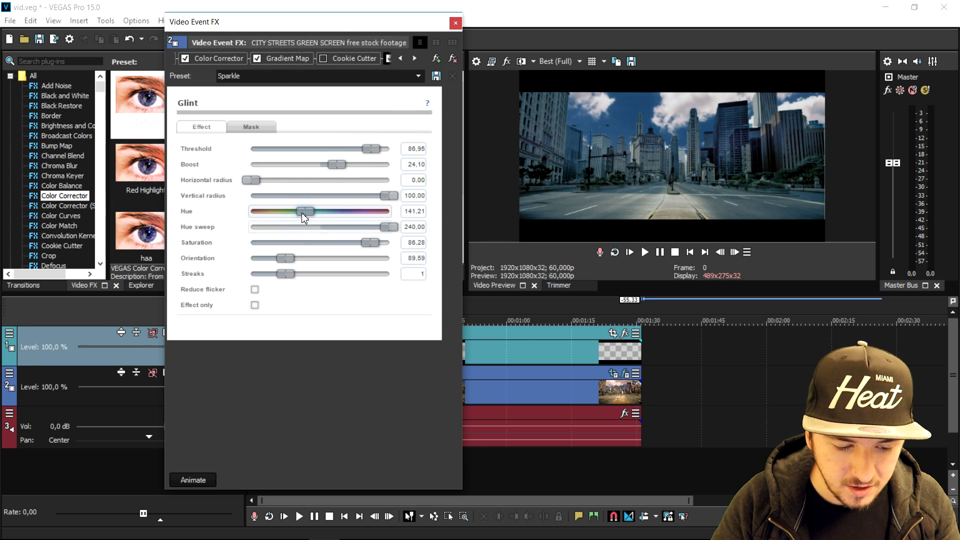
Try several Glint hue values, settling at 116.78
drag(305, 211, 324, 211)
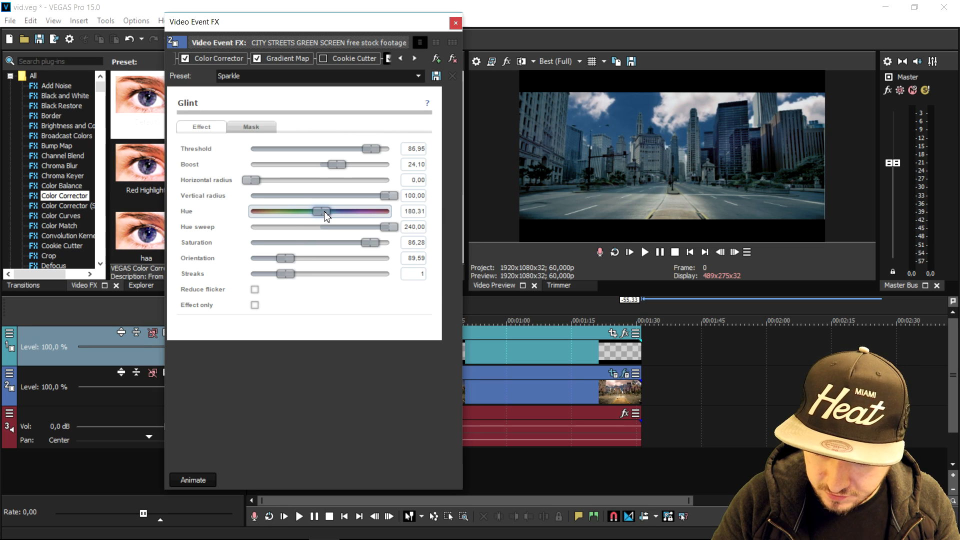
drag(326, 211, 349, 211)
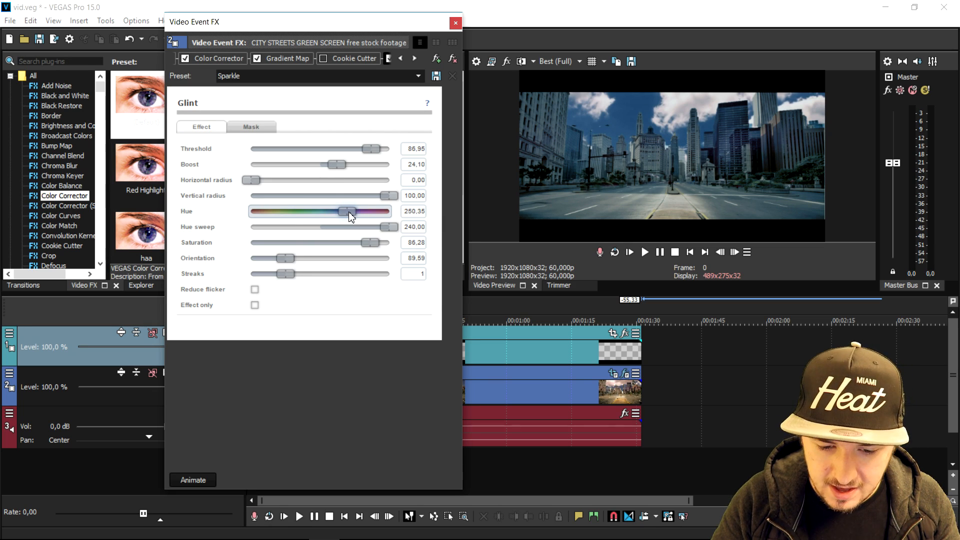
drag(349, 211, 324, 211)
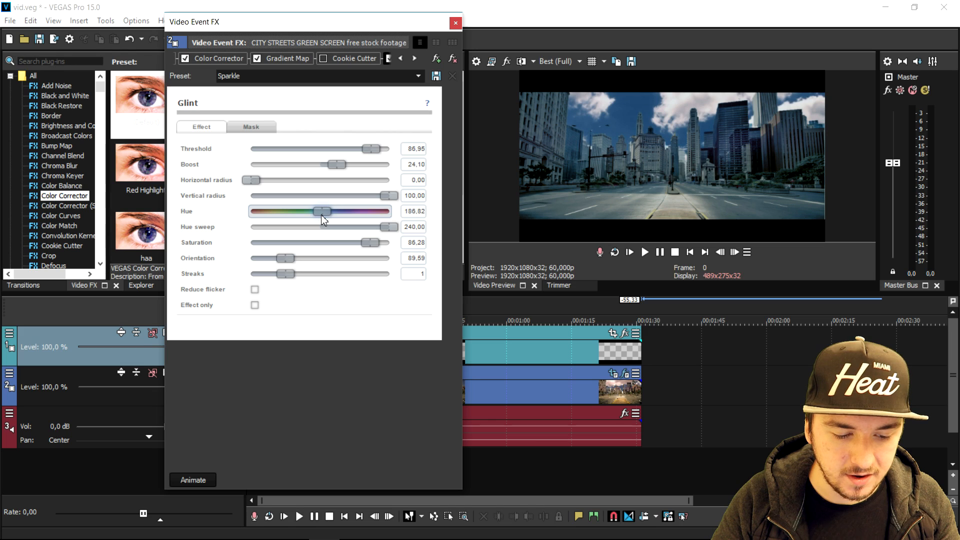
drag(324, 211, 306, 211)
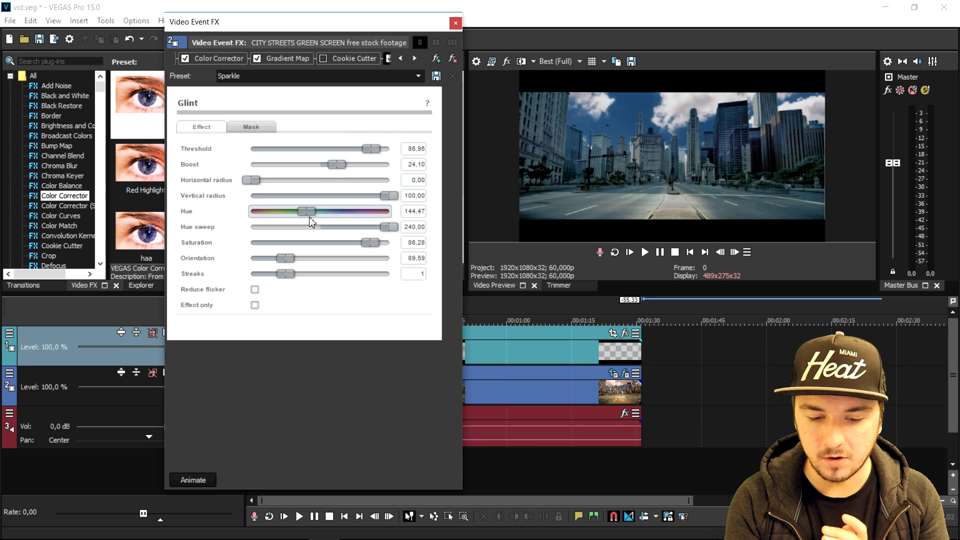
drag(306, 211, 293, 211)
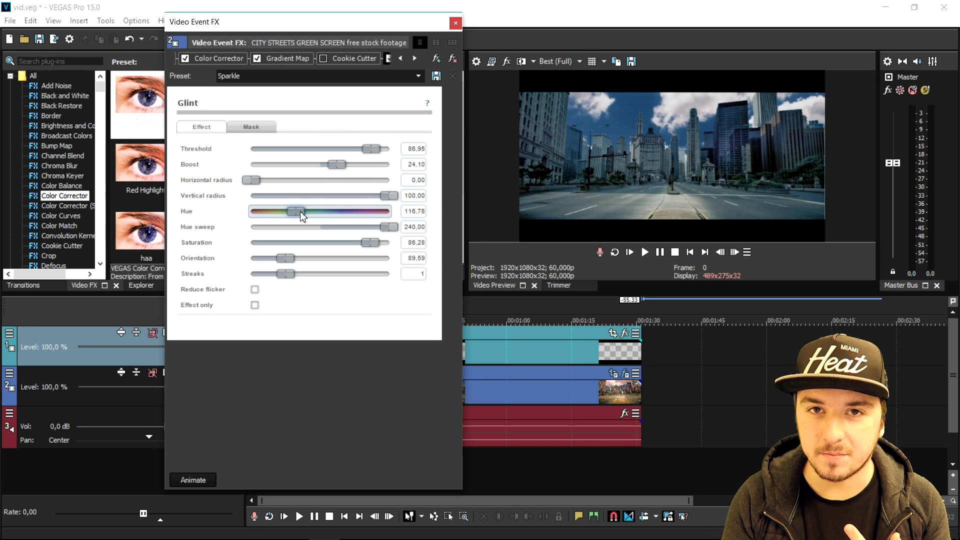